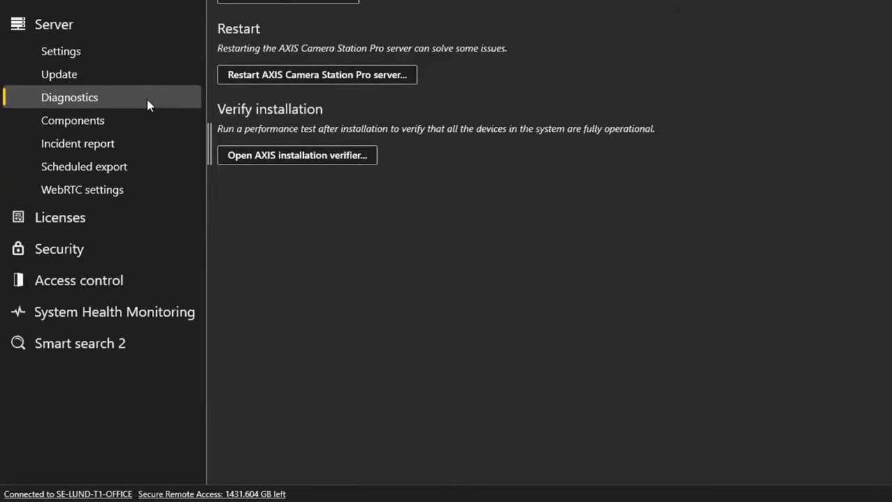
Generate the server configuration sheet for SE-LUND-T1-OFFICE and view it in Microsoft Edge.
scroll("up", 3)
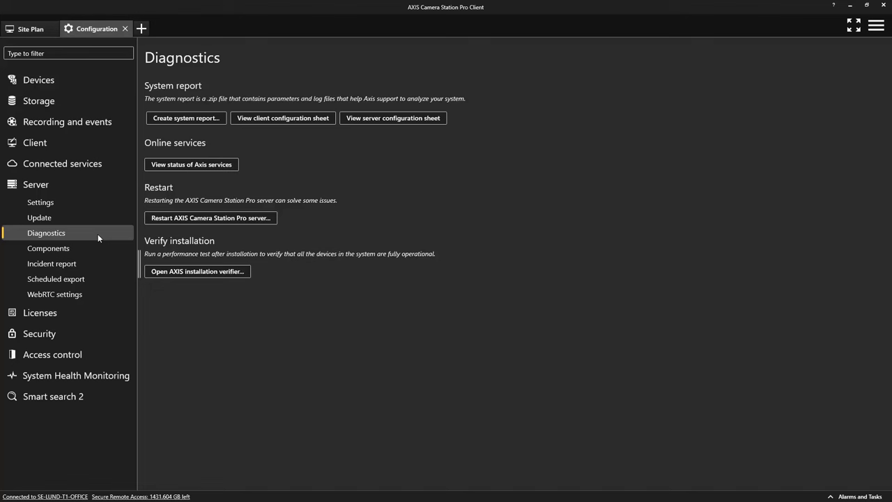
mouse_move(162, 184)
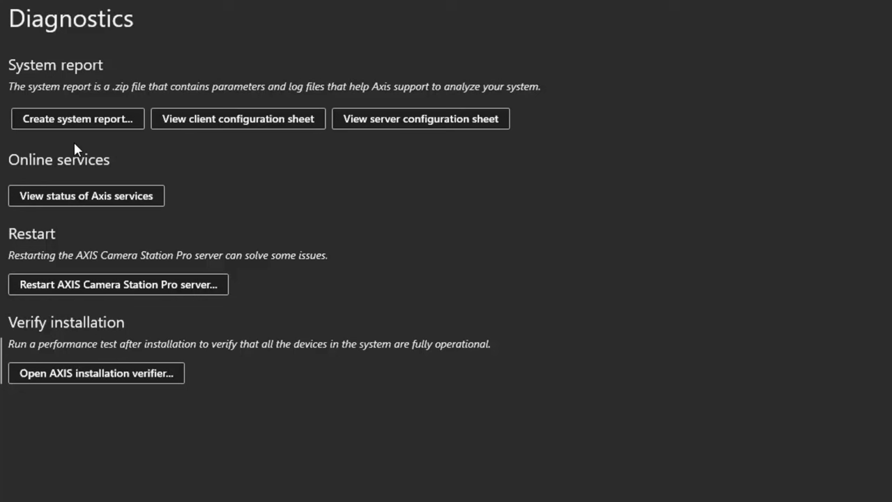
mouse_move(117, 151)
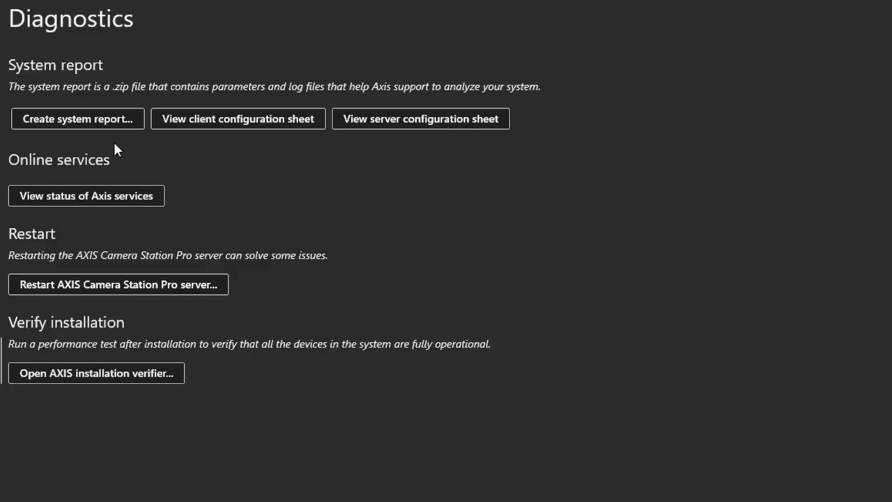
mouse_move(393, 152)
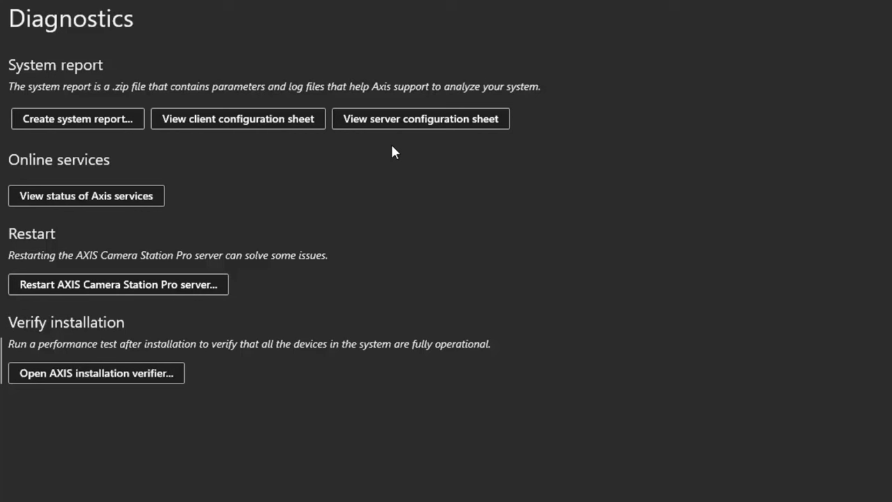
mouse_move(407, 128)
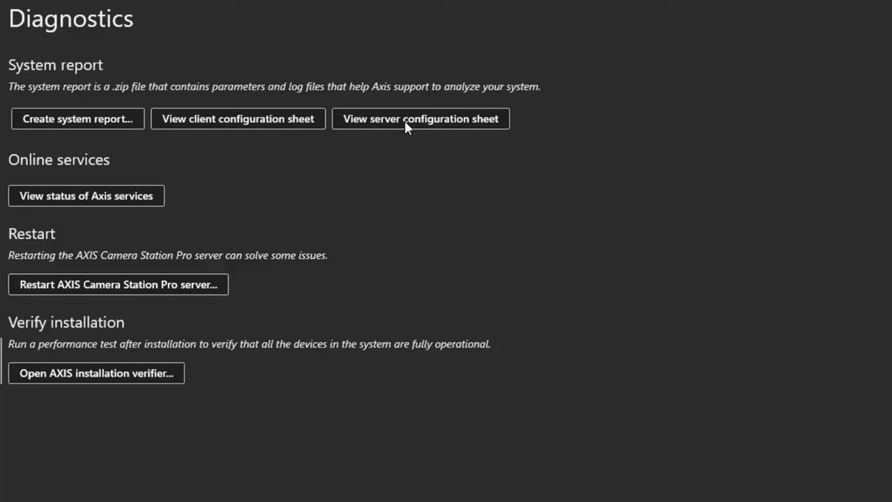
left_click(421, 118)
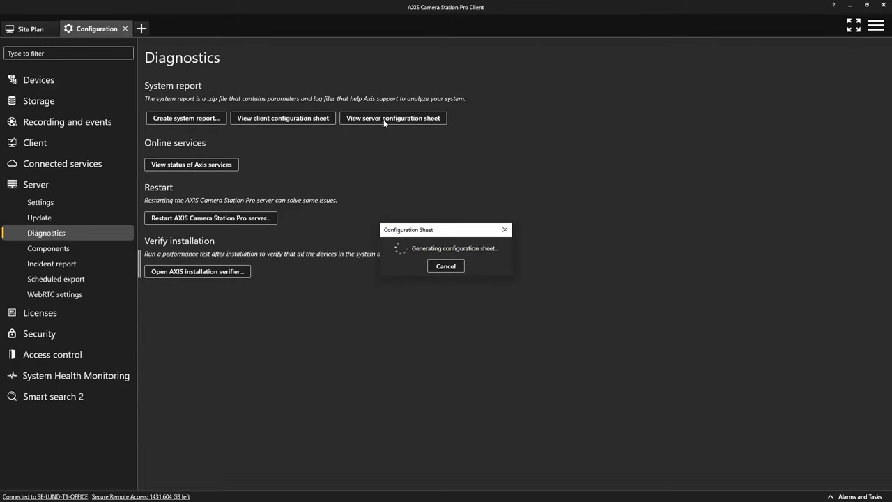
left_click(393, 117)
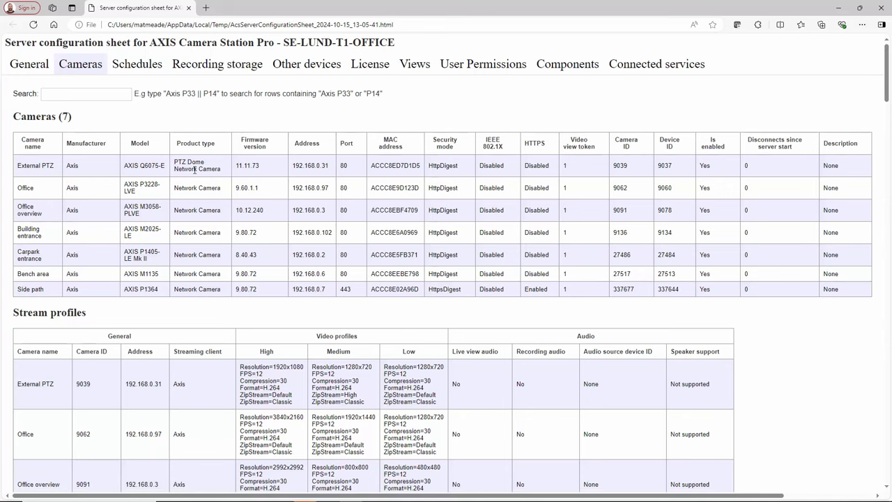
Review the Cameras, stream profiles and metadata tables in the configuration sheet.
scroll("down", 3)
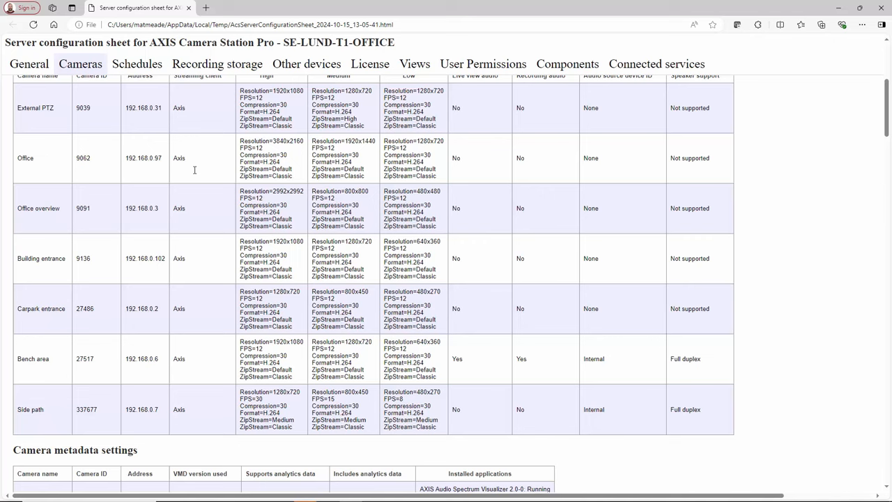
scroll("down", 3)
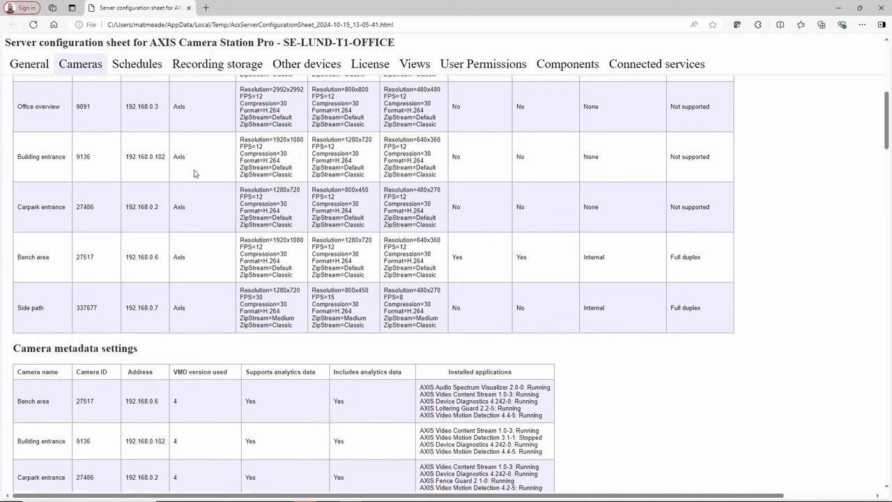
scroll("down", 3)
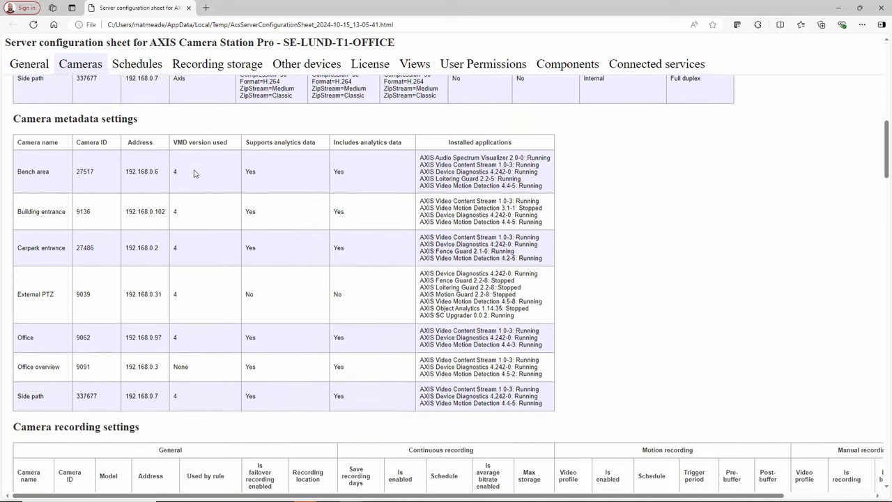
scroll("down", 3)
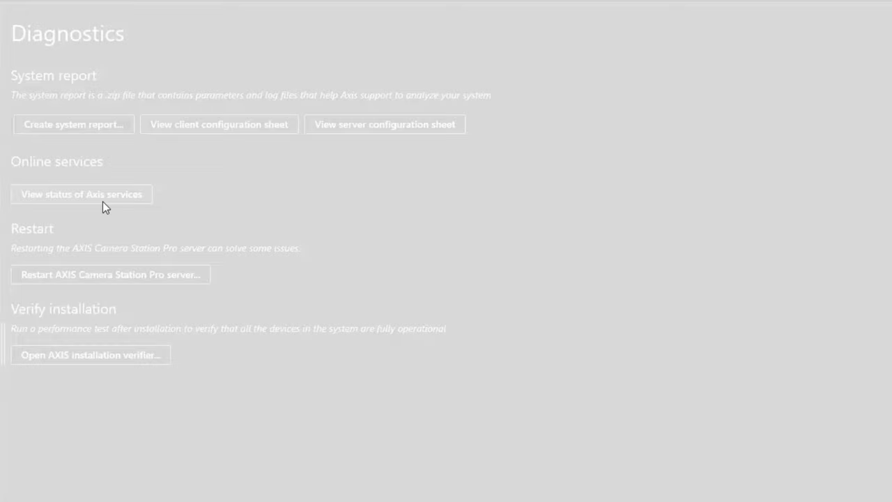
Check the AXIS Status page showing all services, including Camera Station Pro, operational.
left_click(81, 194)
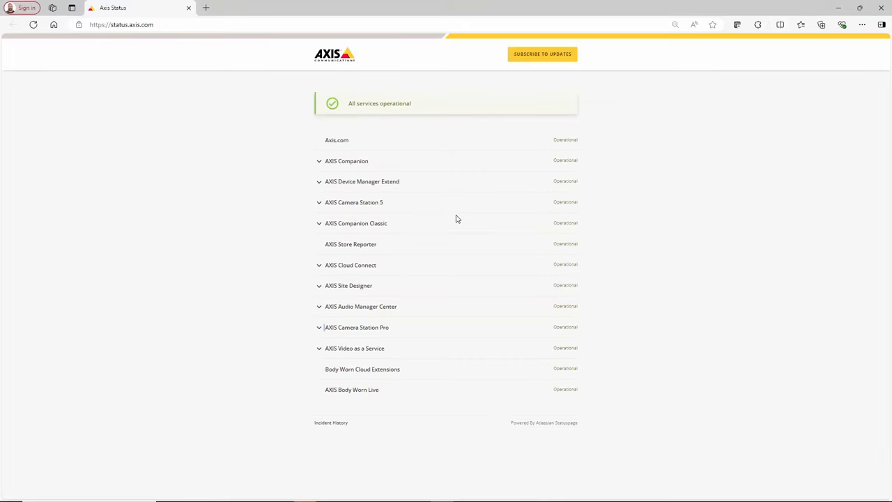
mouse_move(451, 332)
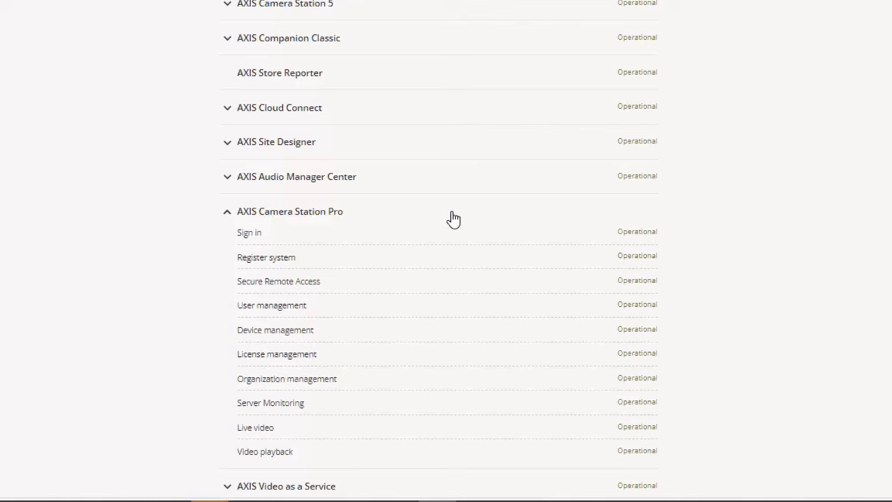
scroll("up", 3)
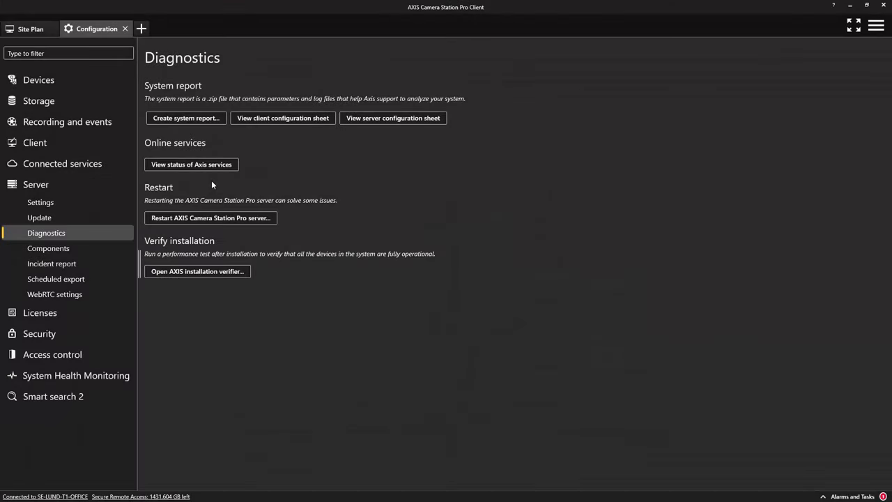
mouse_move(211, 218)
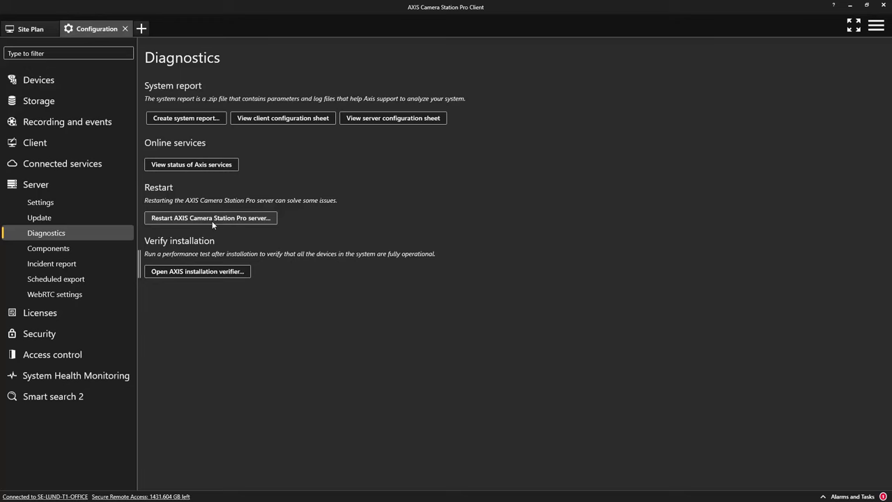
left_click(209, 218)
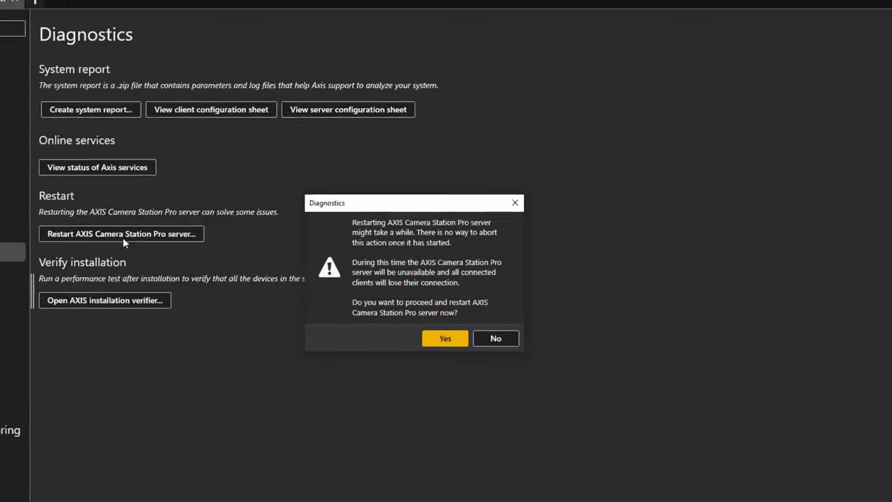
left_click(497, 338)
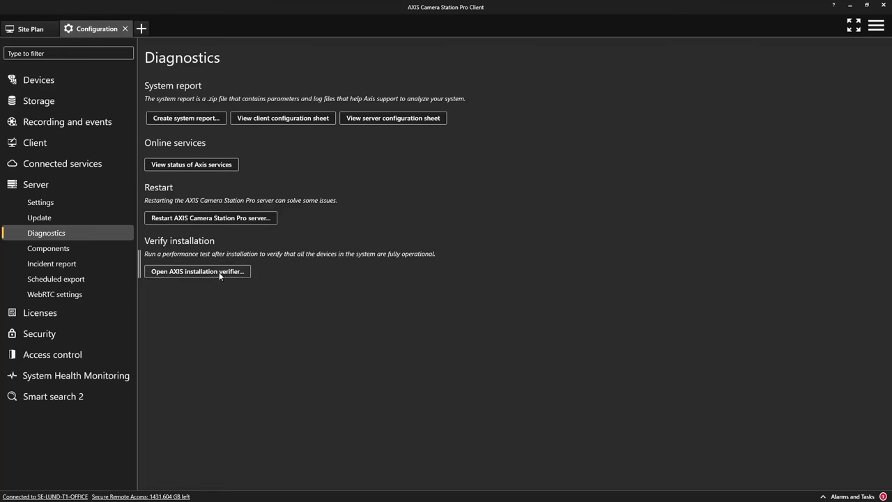
Run the AXIS installation verifier and view the latest report confirming the system passed.
left_click(198, 271)
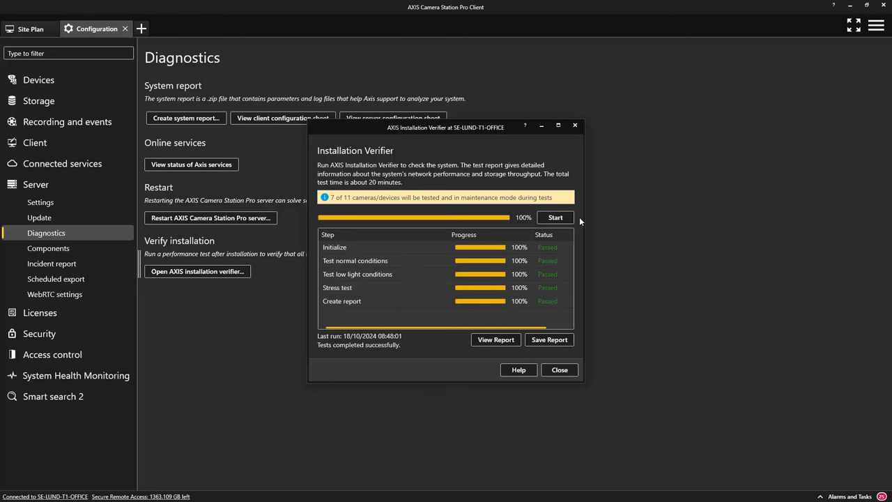
left_click(496, 340)
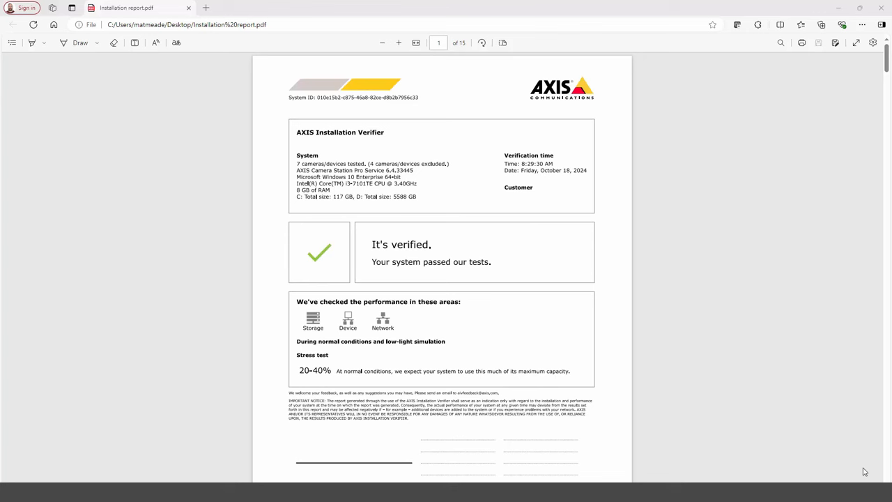
scroll("down", 3)
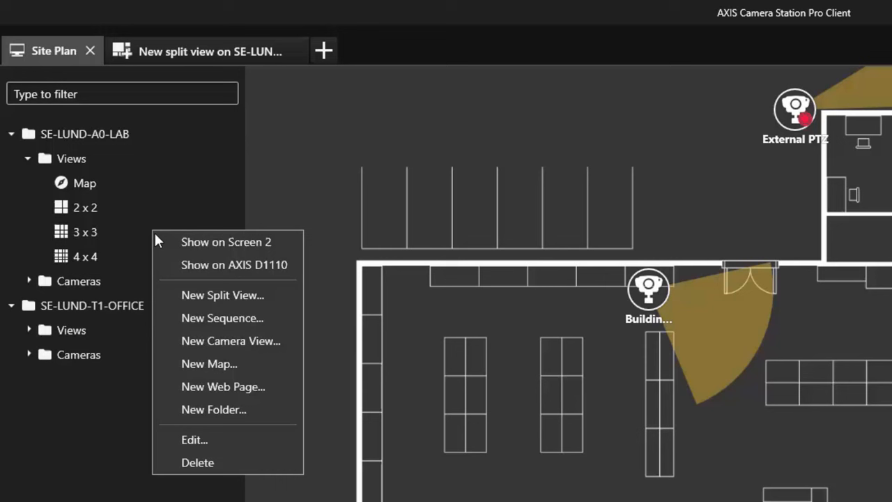
mouse_move(234, 265)
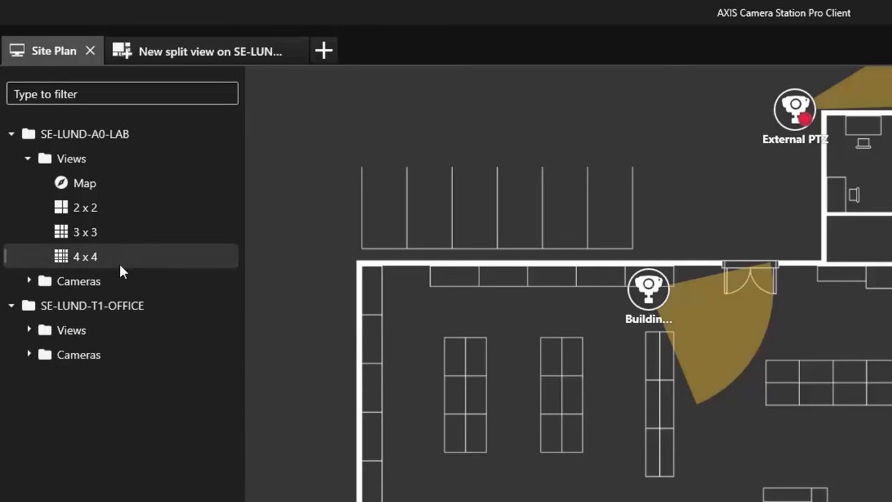
Create a new empty four-pane split view from the Site Plan's Views node.
right_click(85, 256)
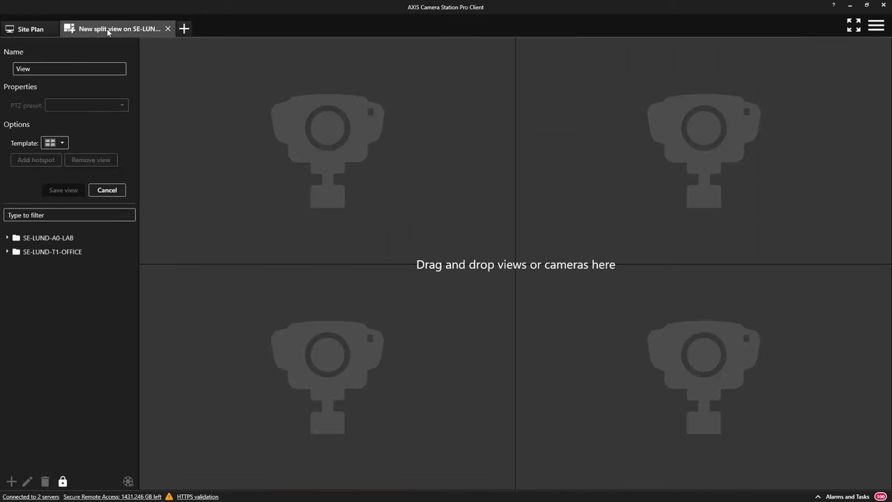
Show the split view template list with Standard, Wide, Corridor and Panorama layouts.
left_click(62, 142)
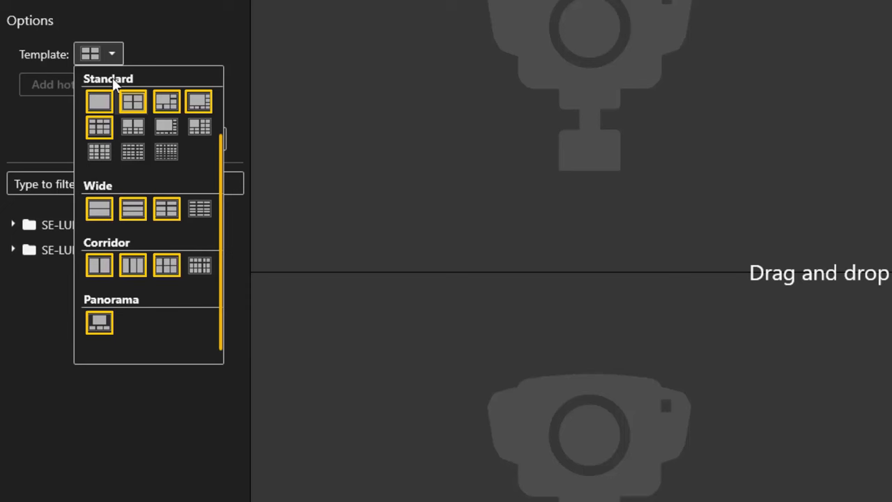
left_click(132, 102)
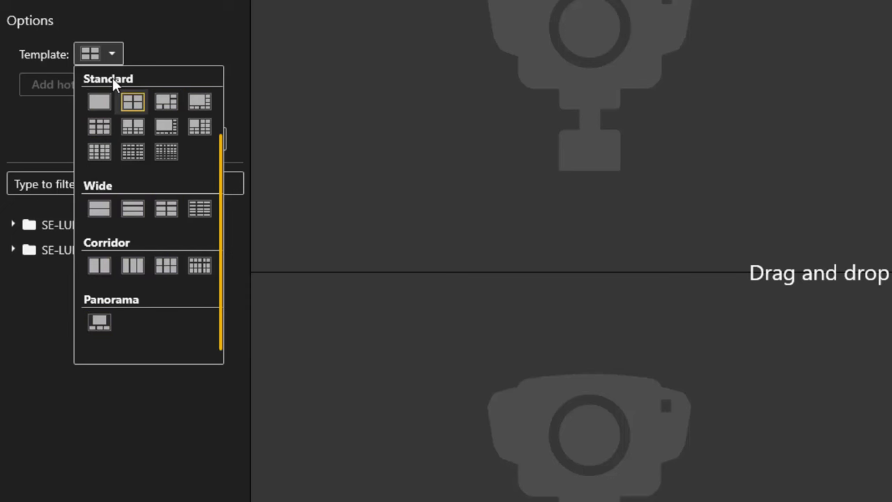